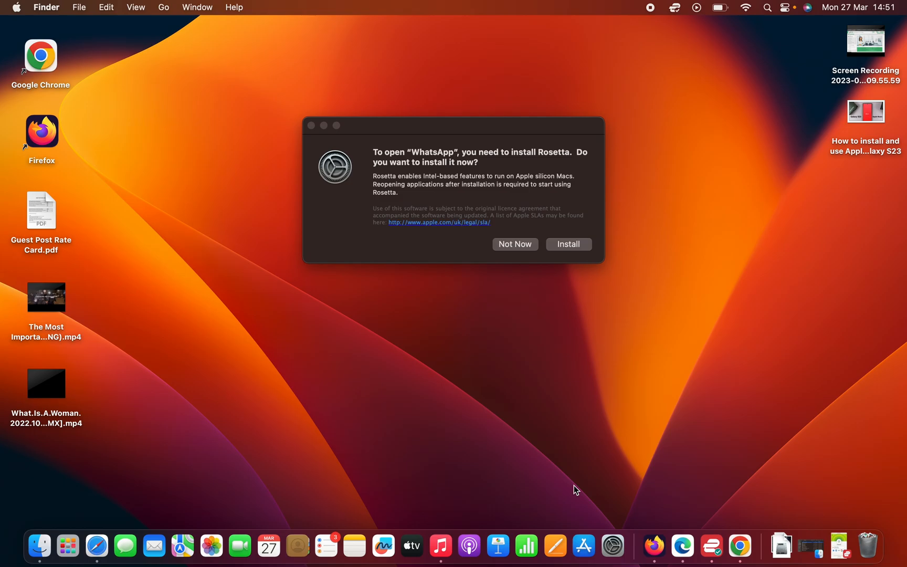
pyautogui.moveTo(618, 396)
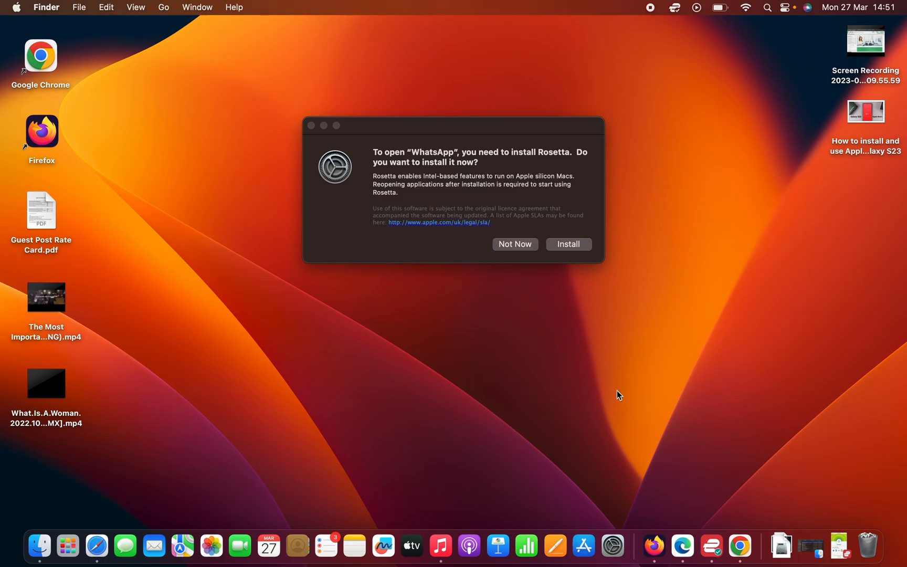
pyautogui.moveTo(587, 216)
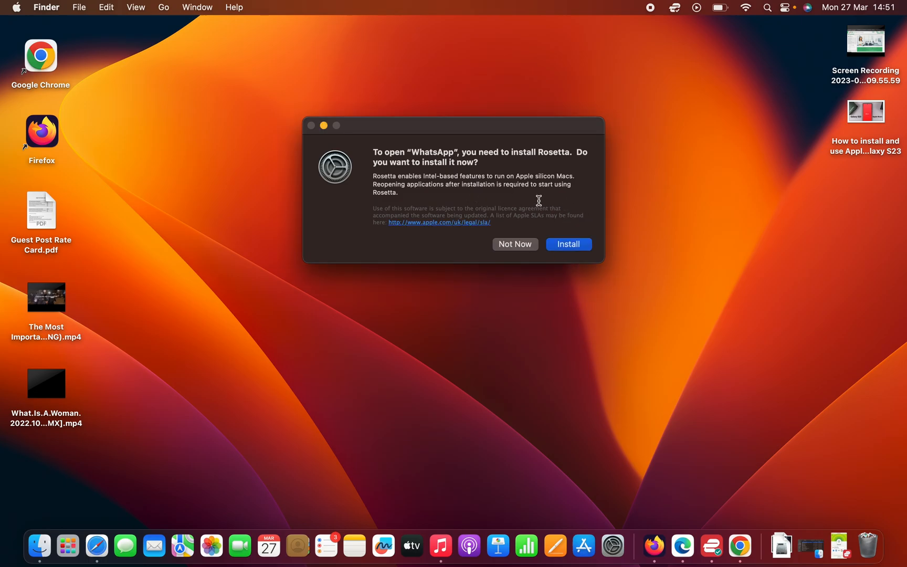
pyautogui.moveTo(423, 179)
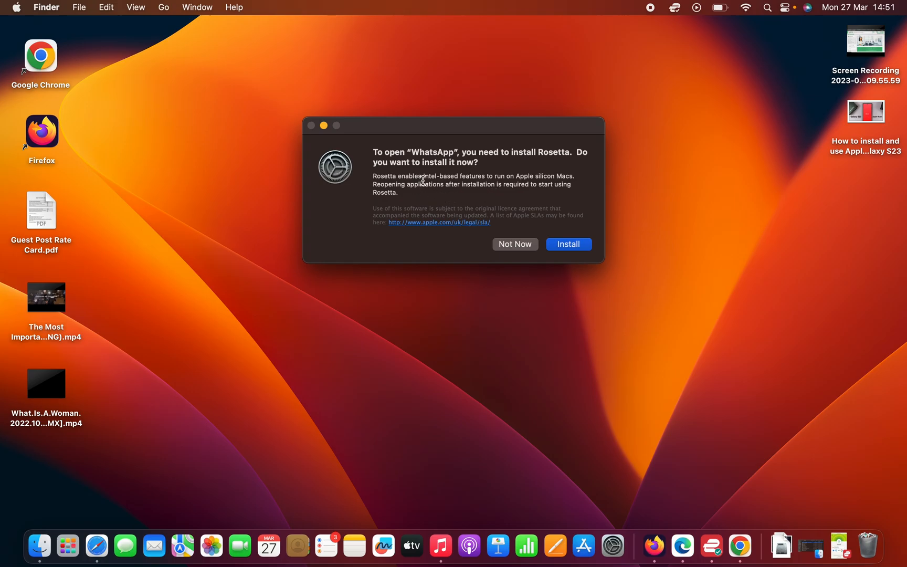
pyautogui.moveTo(514, 180)
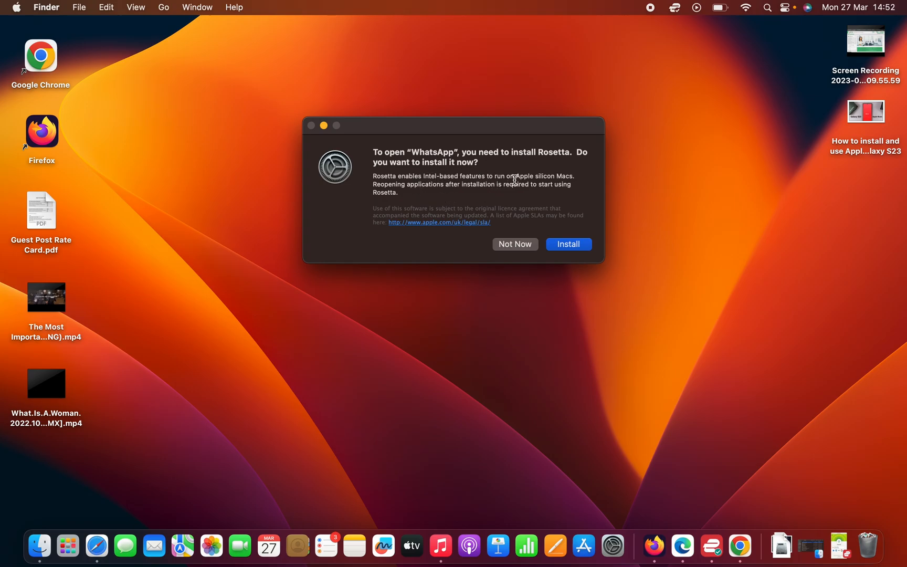
pyautogui.moveTo(589, 181)
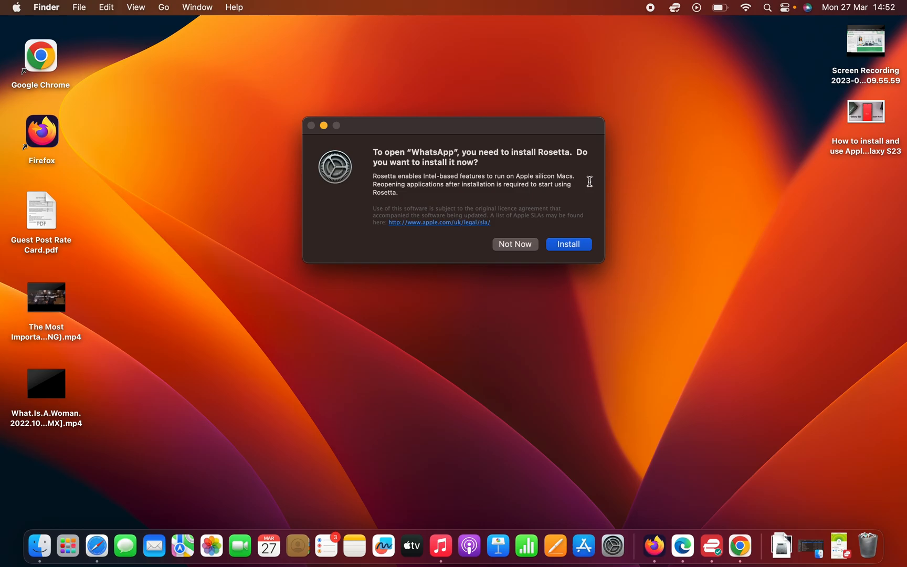
pyautogui.moveTo(540, 164)
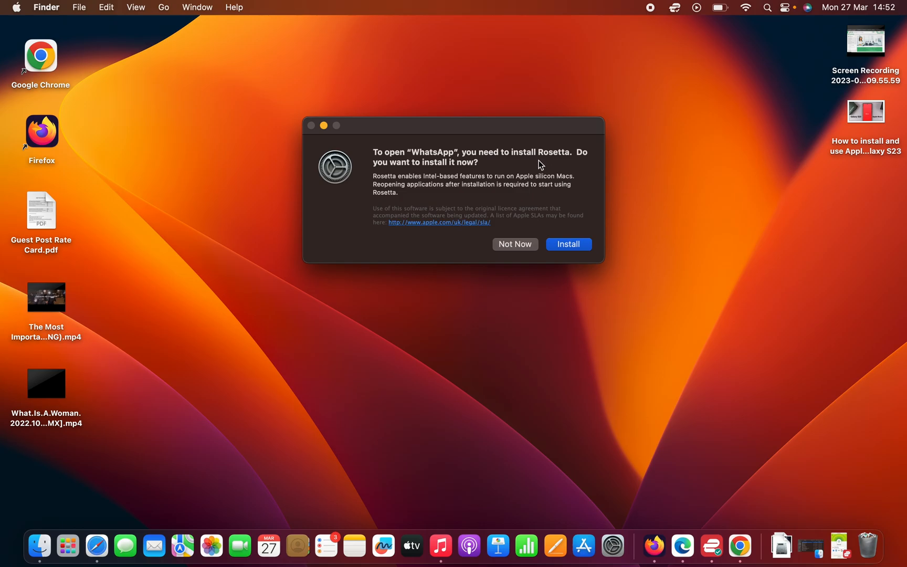
pyautogui.moveTo(694, 261)
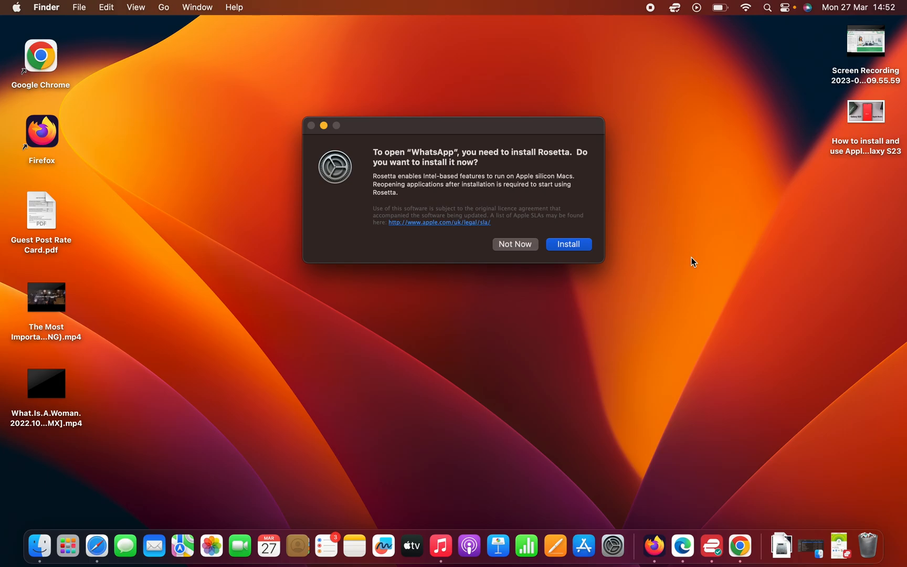
pyautogui.moveTo(478, 129)
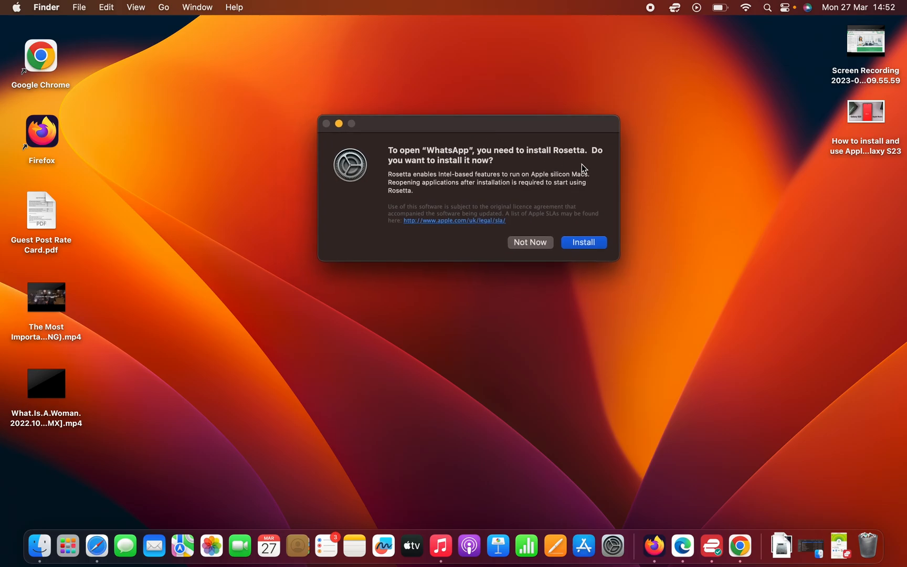
pyautogui.moveTo(622, 261)
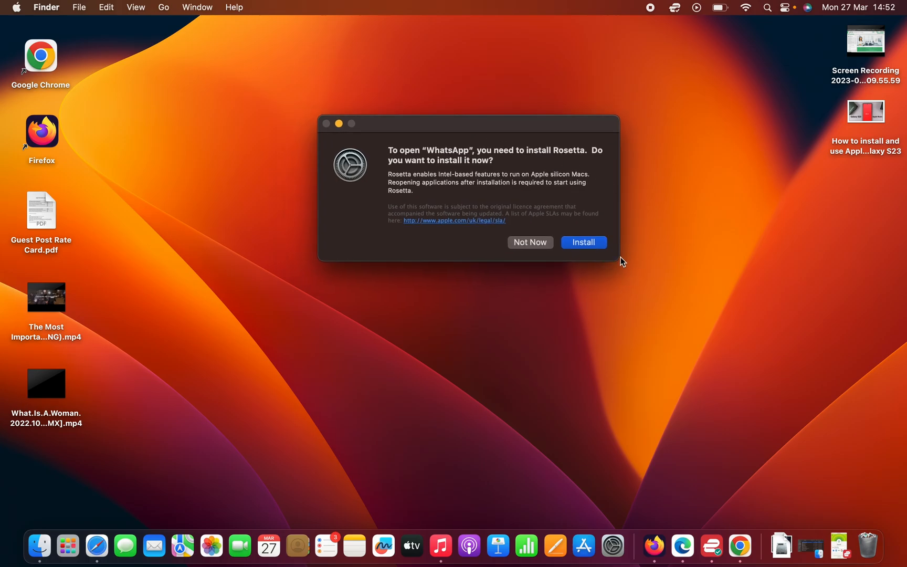
pyautogui.moveTo(617, 275)
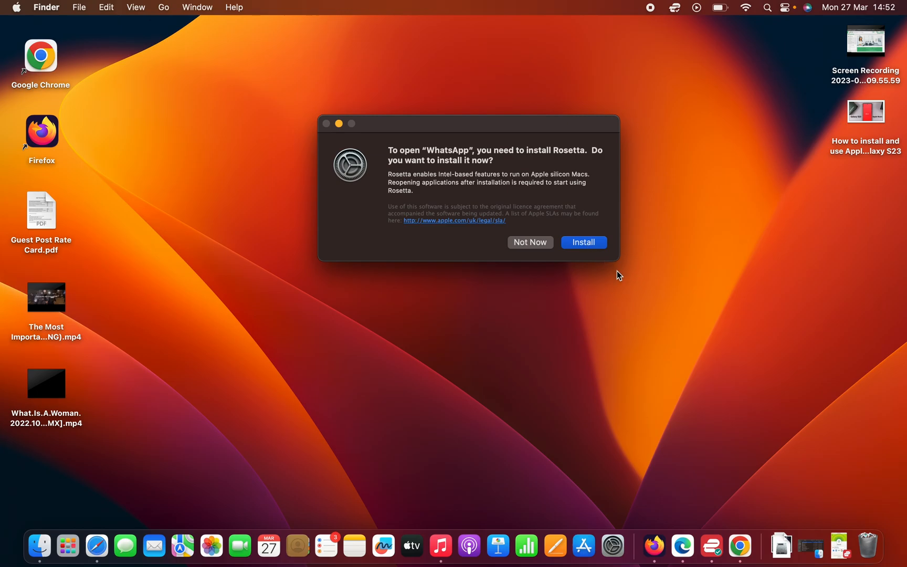
pyautogui.moveTo(599, 253)
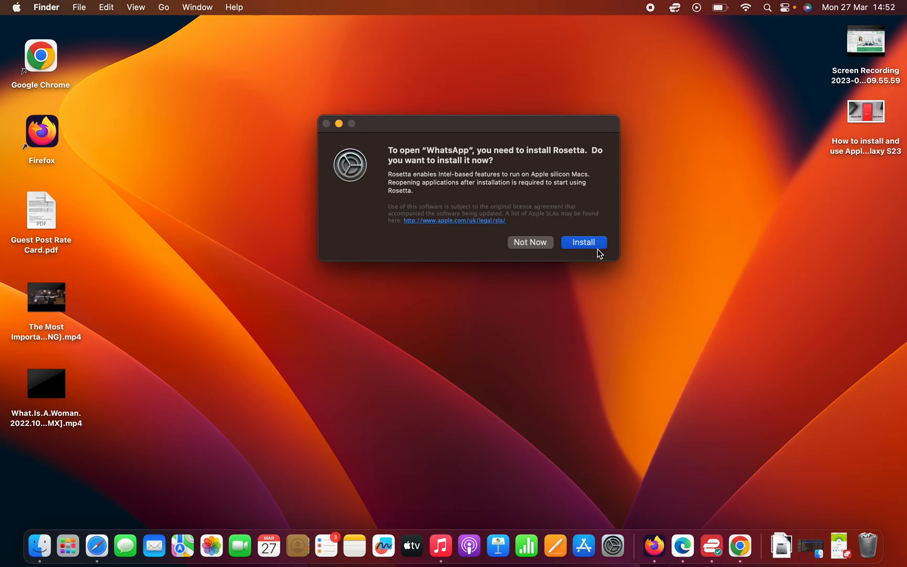
pyautogui.moveTo(624, 260)
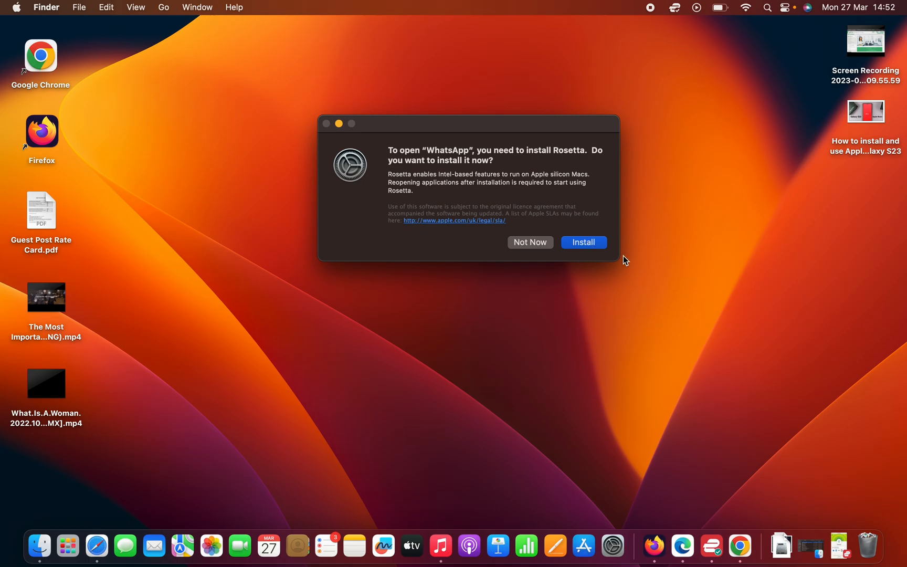
pyautogui.moveTo(683, 301)
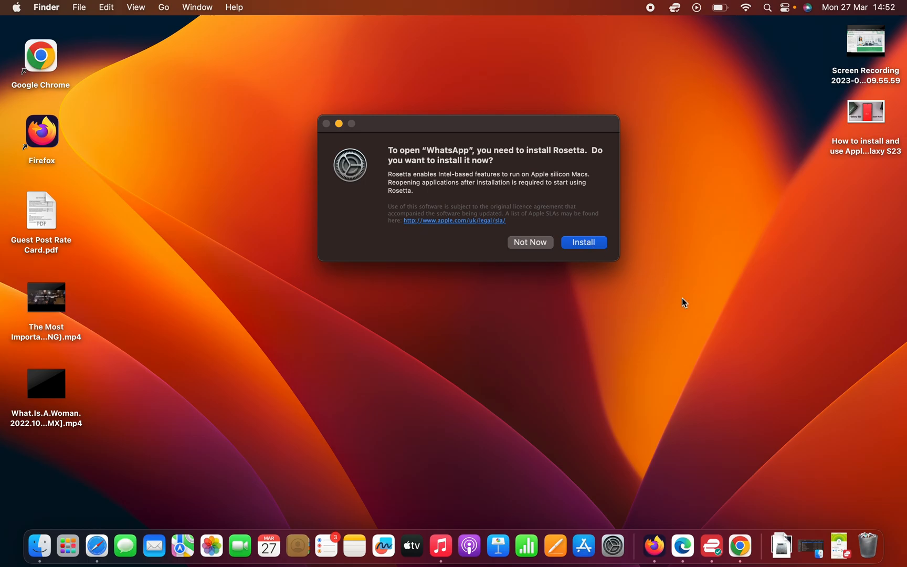
pyautogui.moveTo(303, 124)
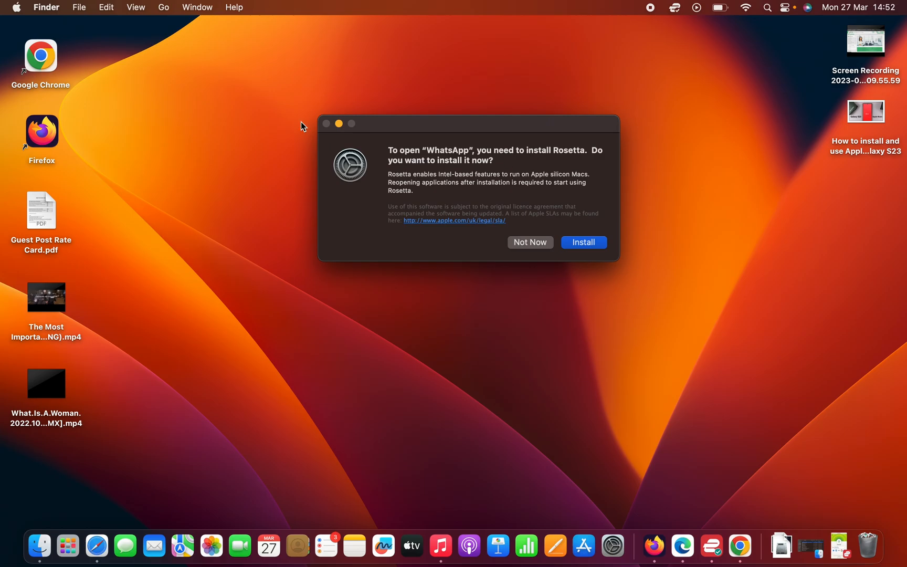
pyautogui.moveTo(349, 122)
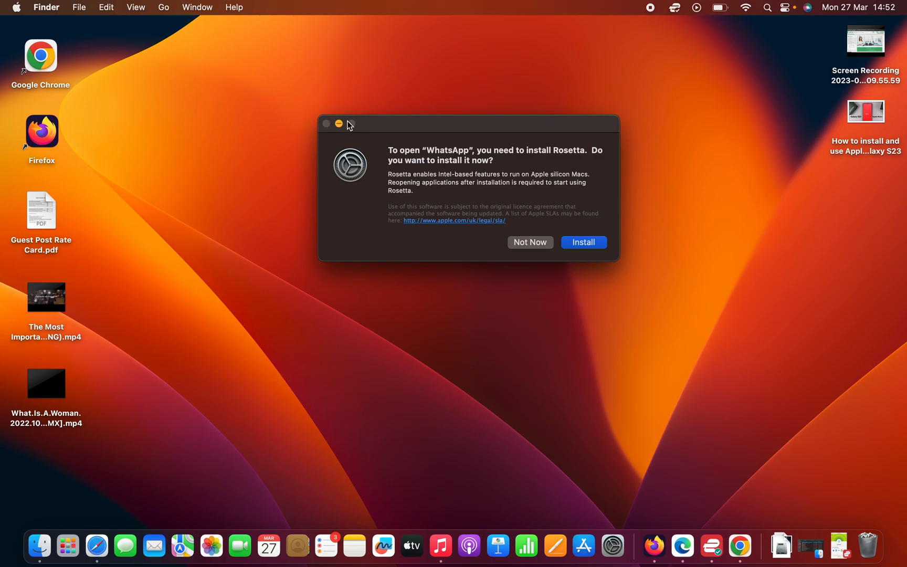
# Step: Dismiss the Rosetta install prompt and launch Terminal from Spotlight search
pyautogui.click(529, 242)
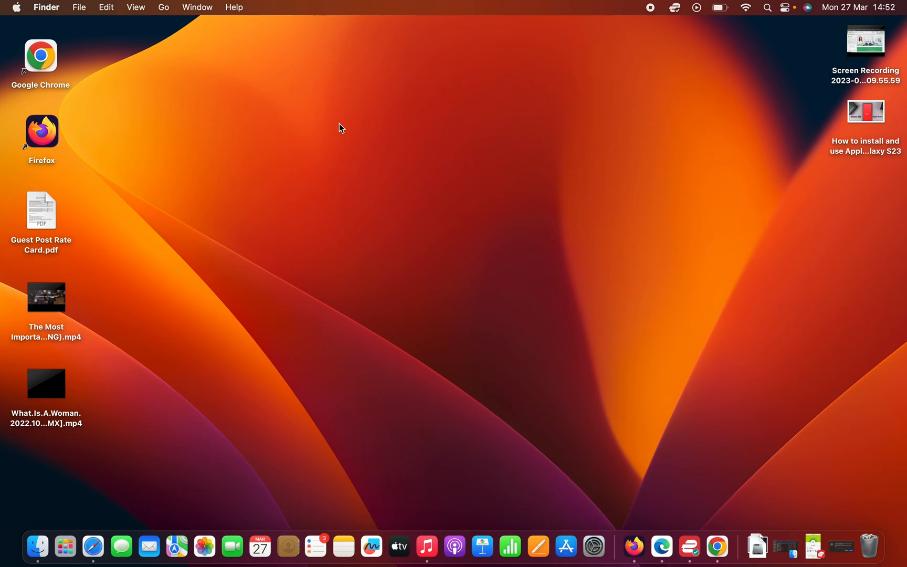
pyautogui.click(766, 7)
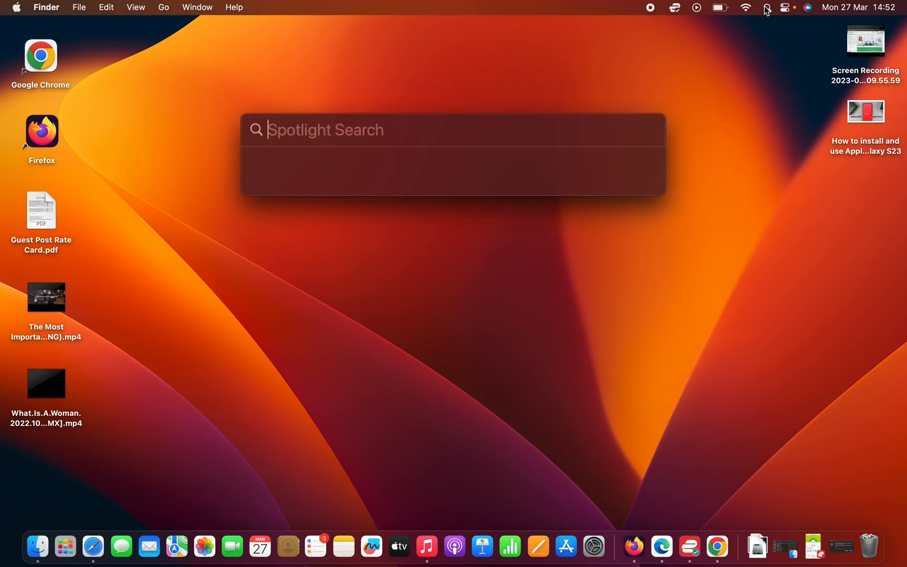
pyautogui.write('t')
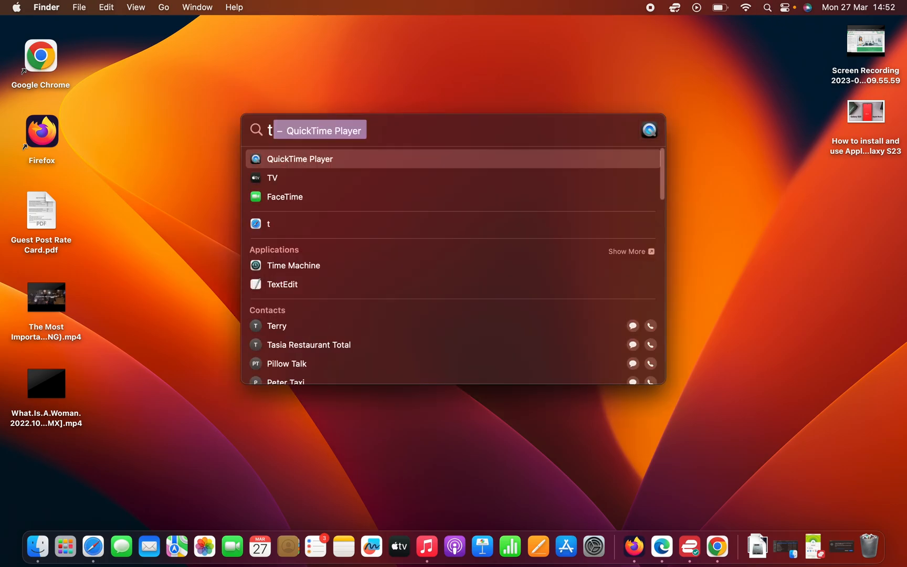
pyautogui.moveTo(600, 55)
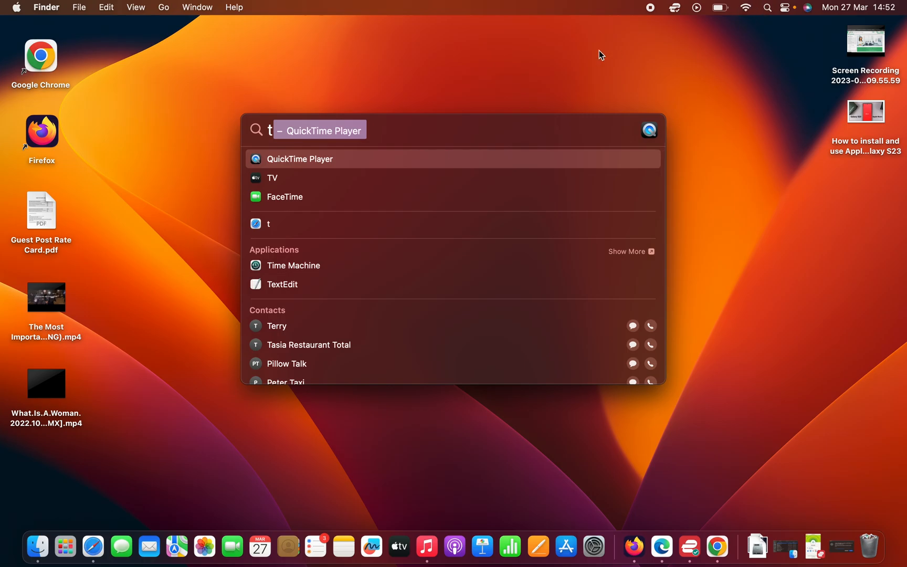
pyautogui.write('terminal')
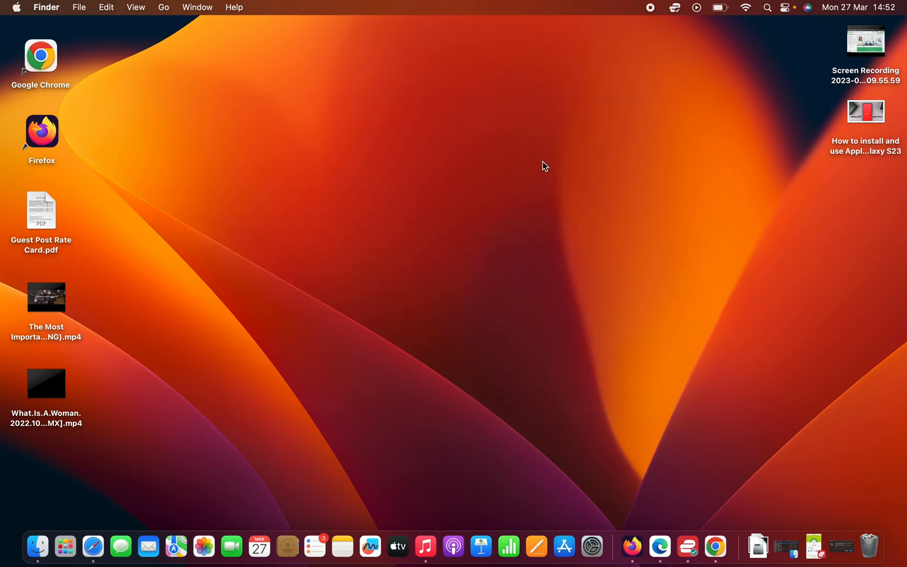
pyautogui.click(721, 546)
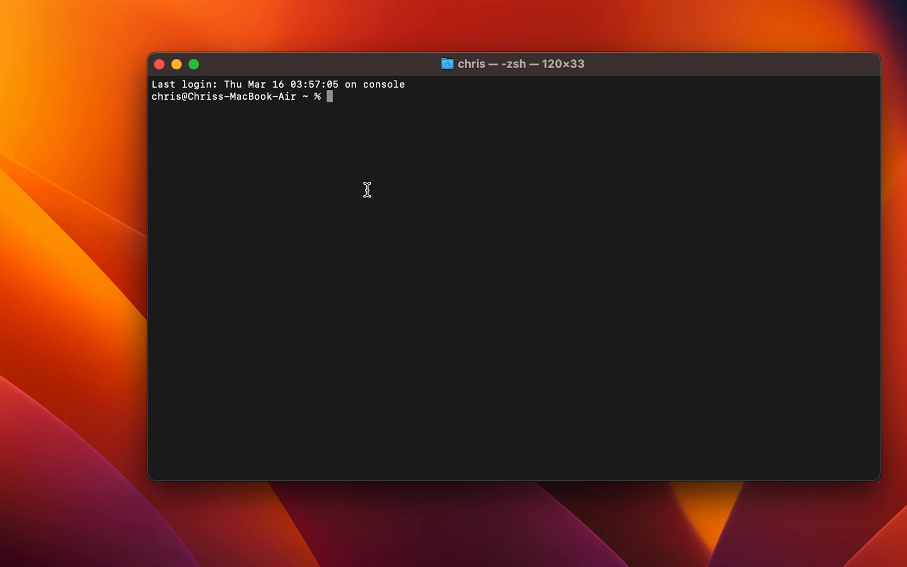
# Step: Run softwareupdate --install-rosetta, reaching the license agreement prompt
pyautogui.write('soft')
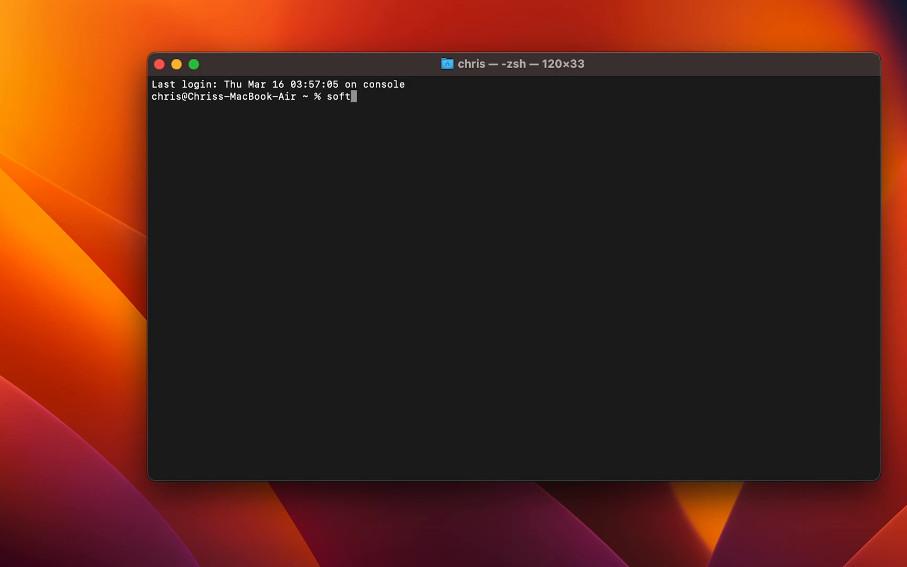
pyautogui.write('wareupd')
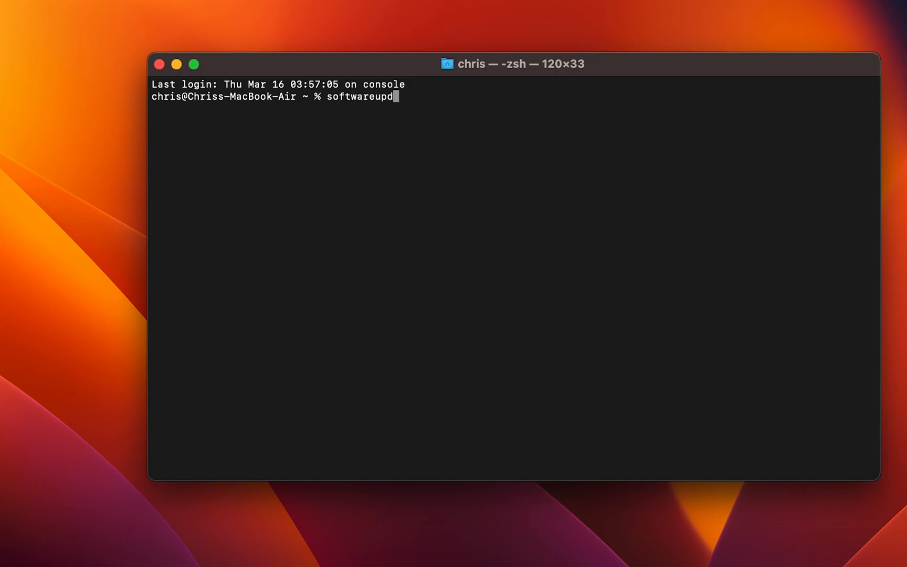
pyautogui.write('ate')
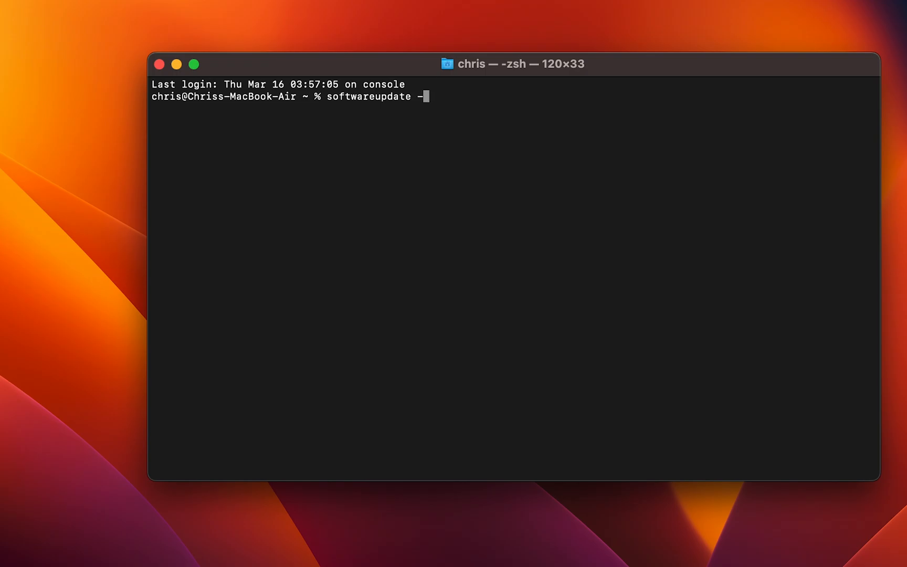
pyautogui.write('-')
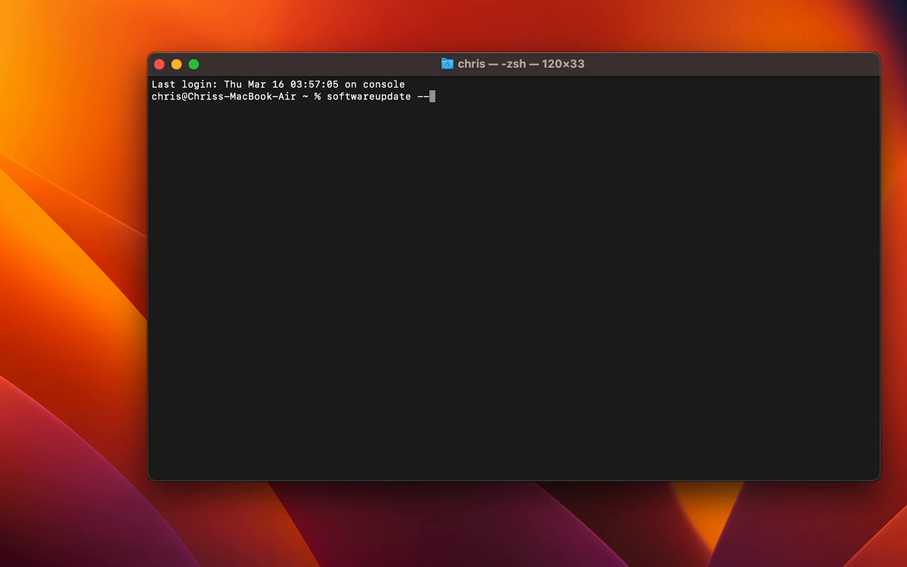
pyautogui.write('inst')
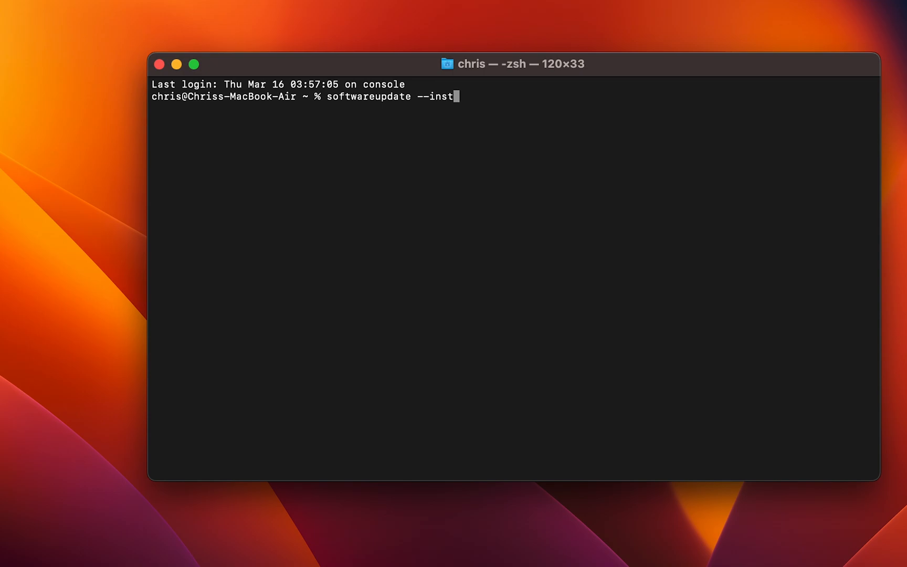
pyautogui.write('all-')
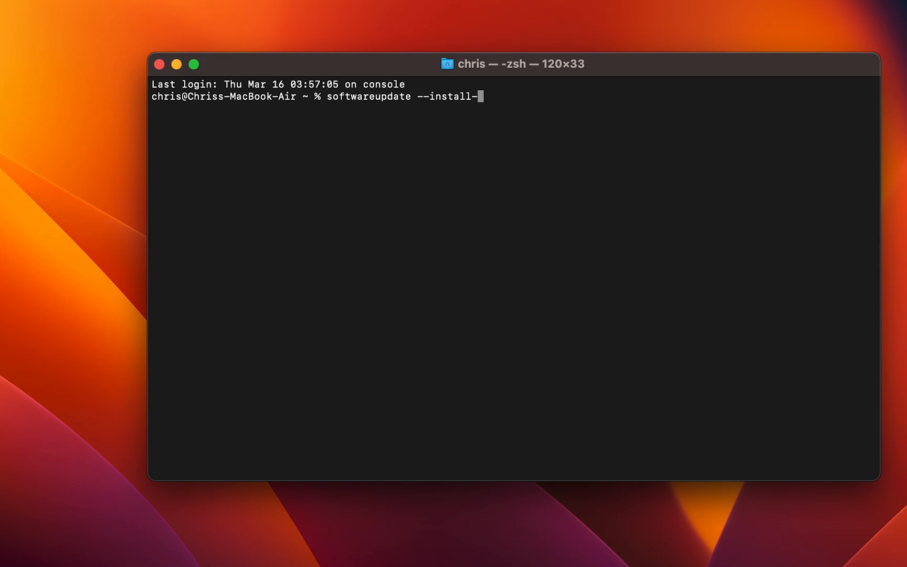
pyautogui.write('roset')
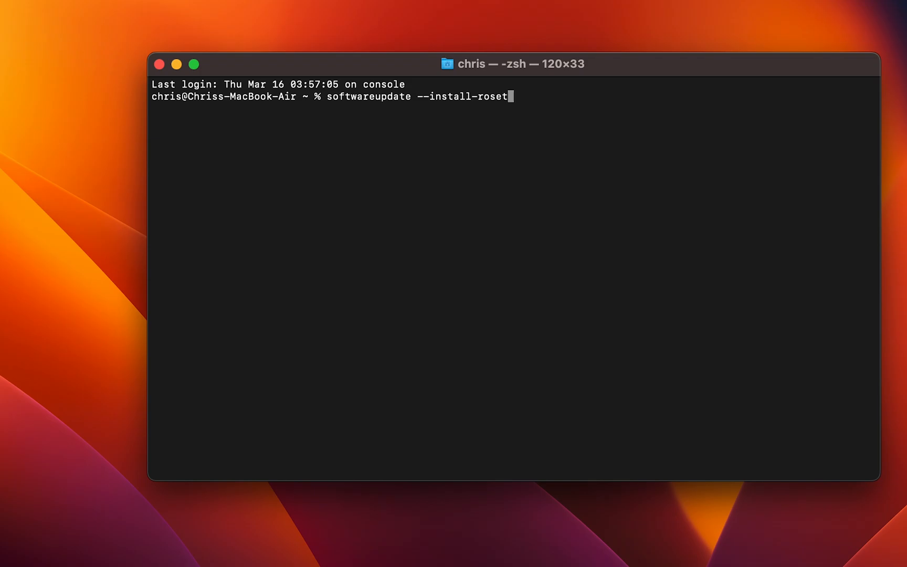
pyautogui.write('ta')
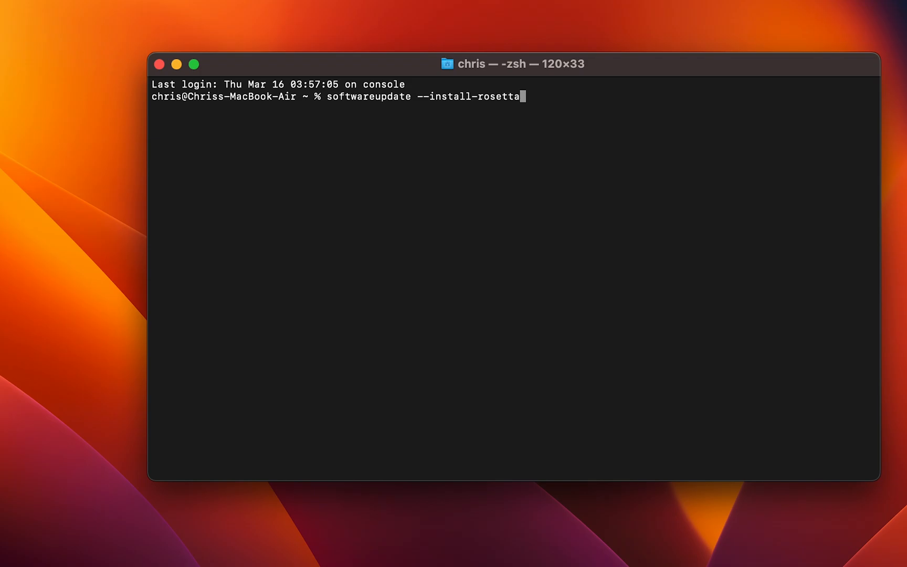
pyautogui.press('Return')
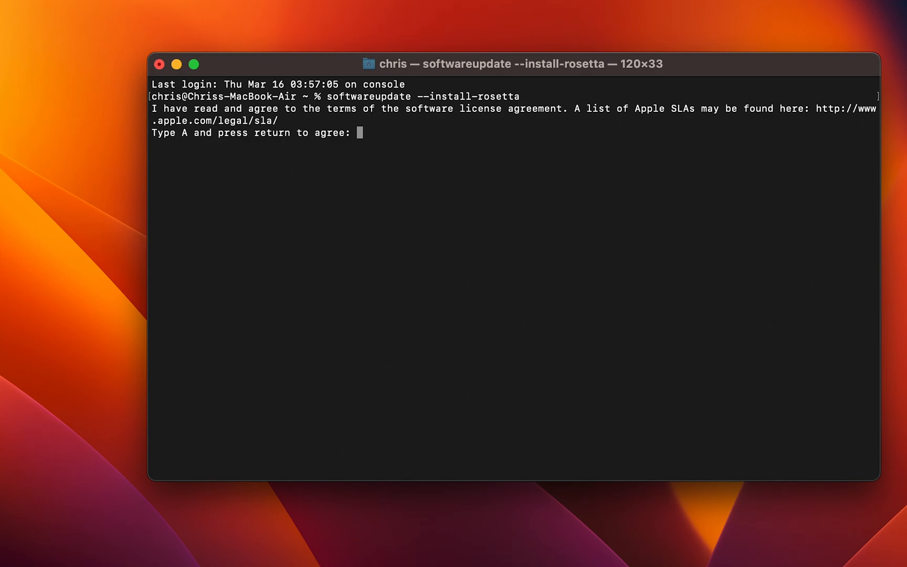
# Step: Agree to the license with A so Rosetta 2 installs, then close the shell window
pyautogui.write('a')
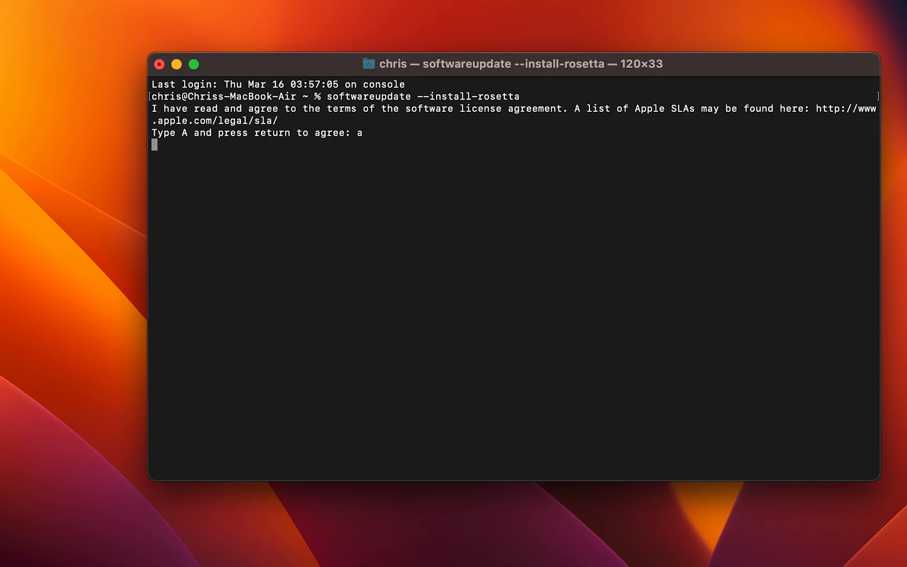
pyautogui.press('return')
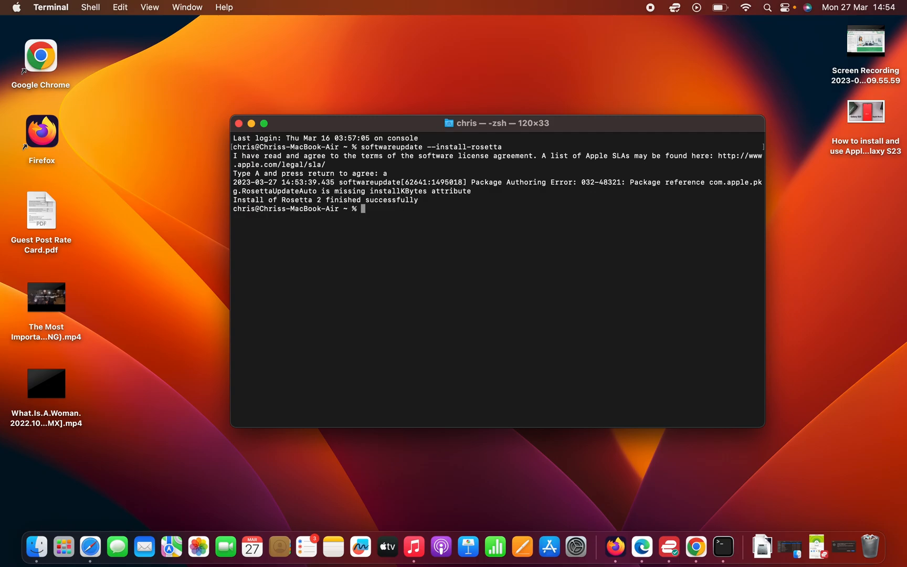
pyautogui.moveTo(229, 137)
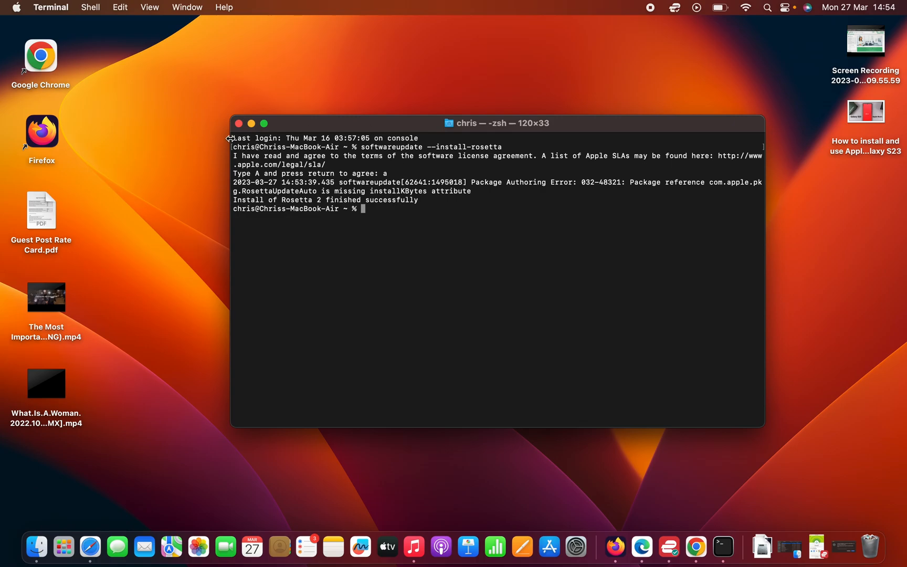
pyautogui.click(237, 123)
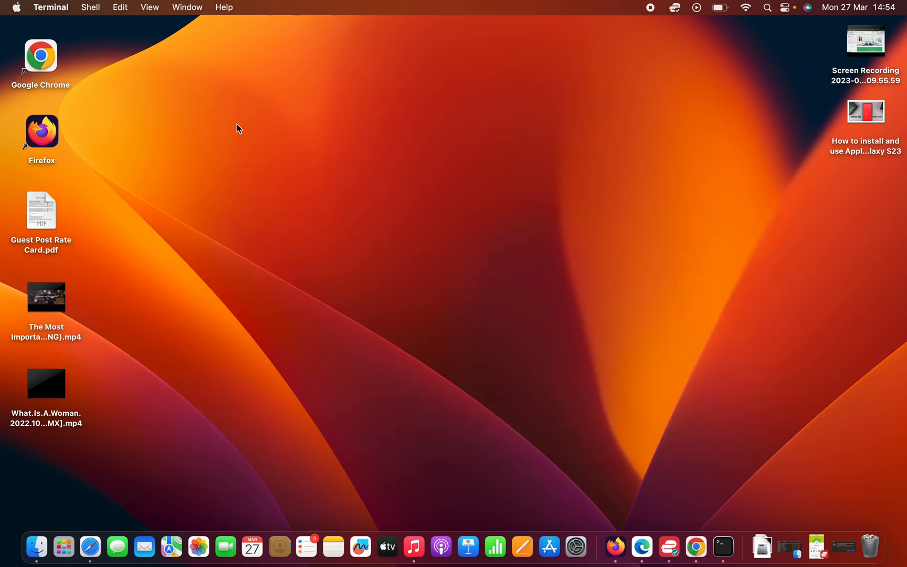
pyautogui.moveTo(774, 12)
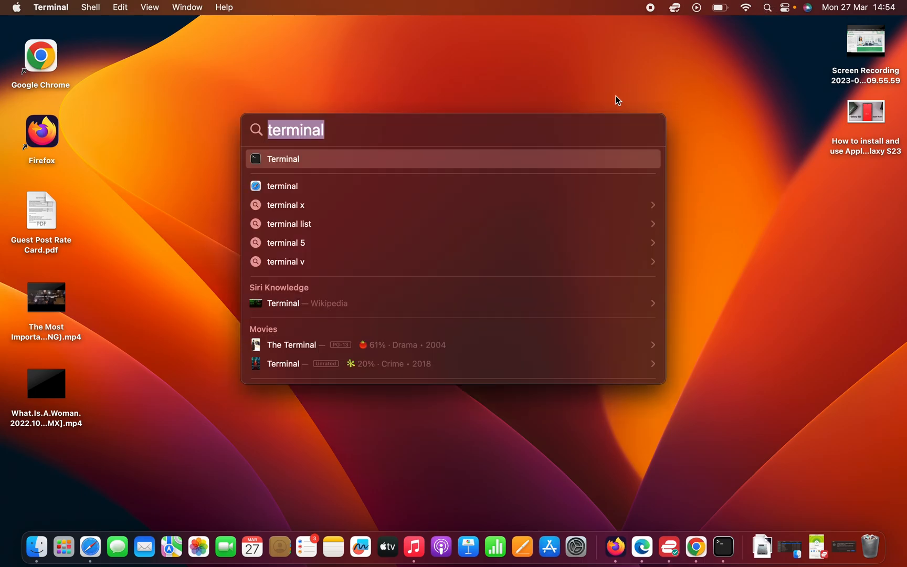
# Step: Launch WhatsApp from Spotlight, approve the internet-download warning, and bring up its window
pyautogui.write('whatsApp')
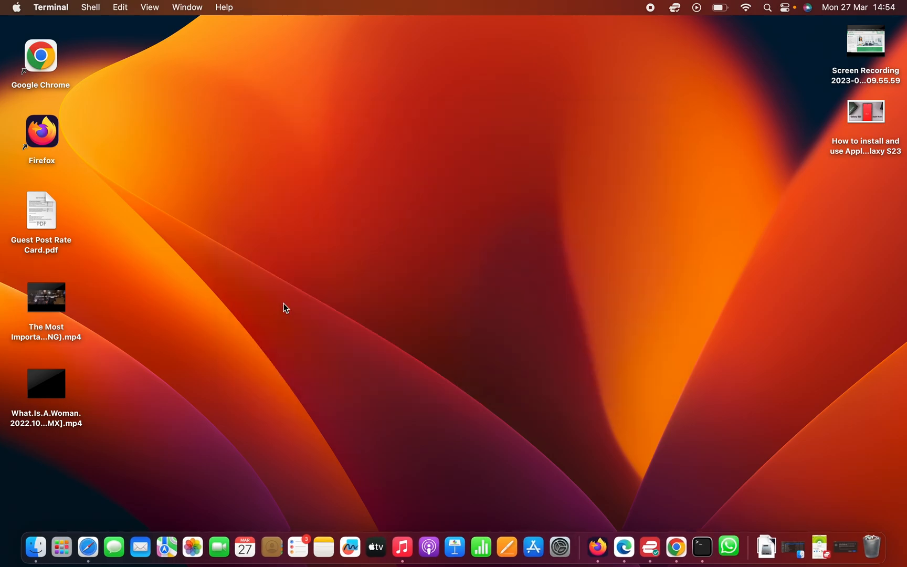
pyautogui.click(727, 546)
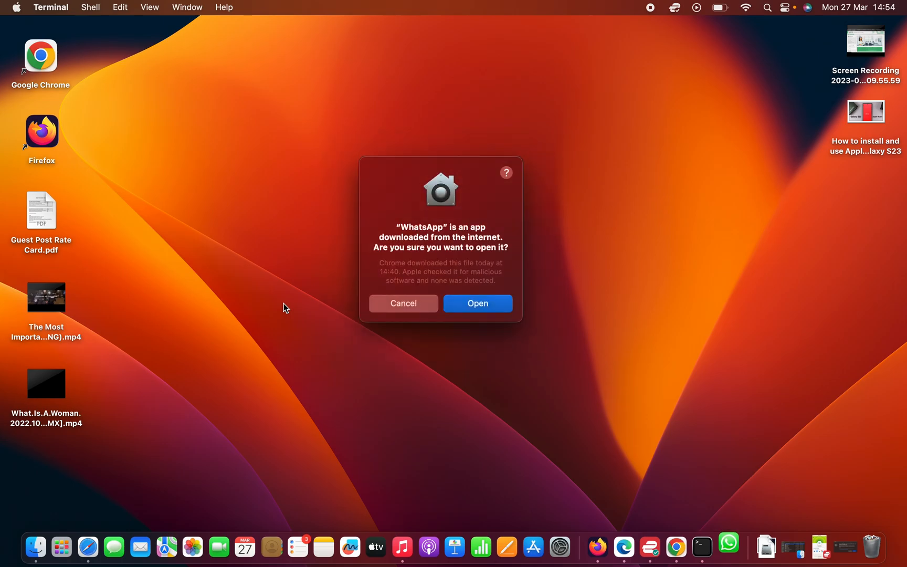
pyautogui.click(477, 303)
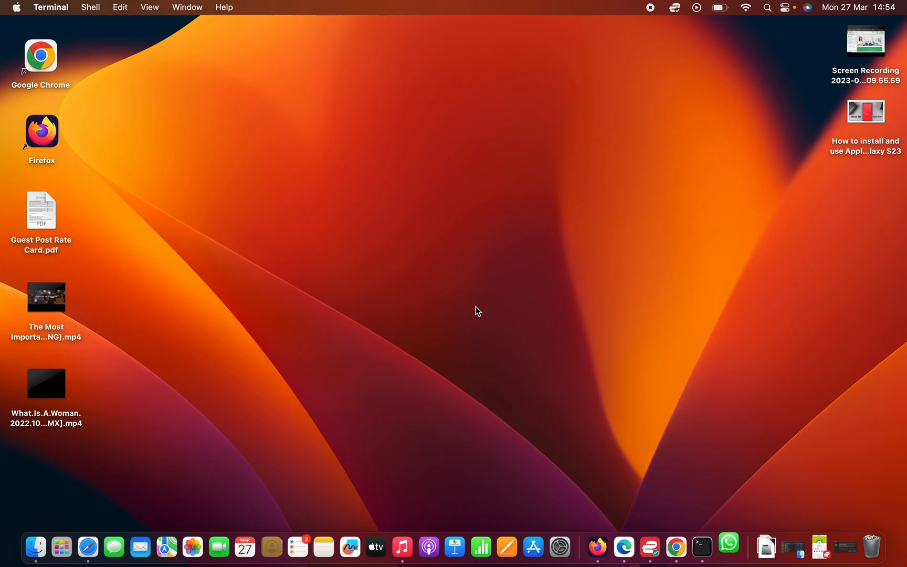
pyautogui.click(728, 546)
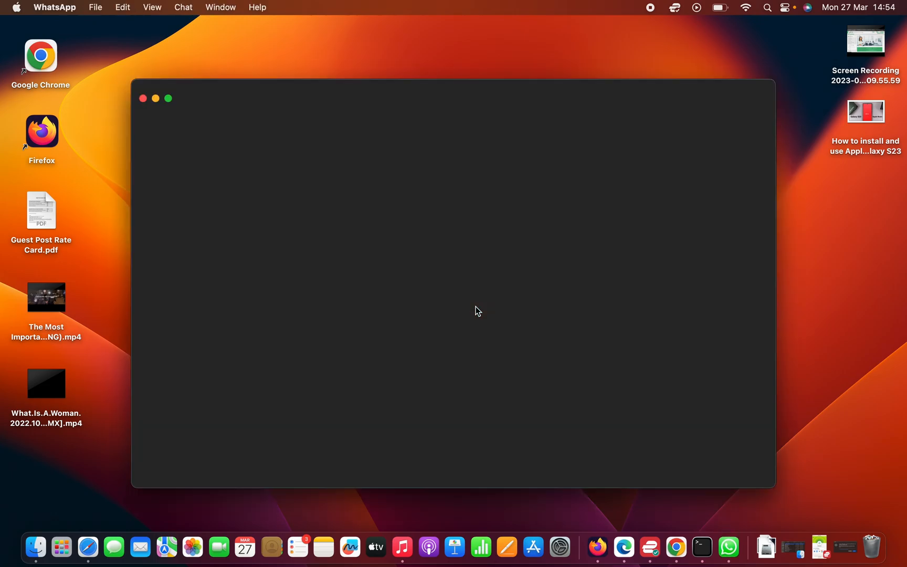